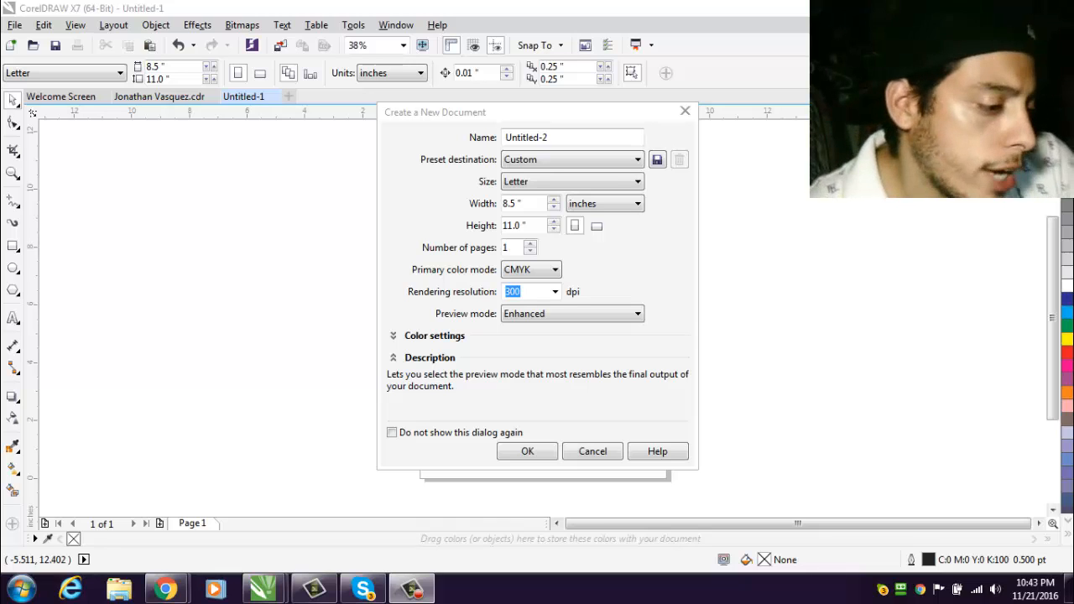
# Create a new Letter-size document named TEST
pyautogui.click(573, 136)
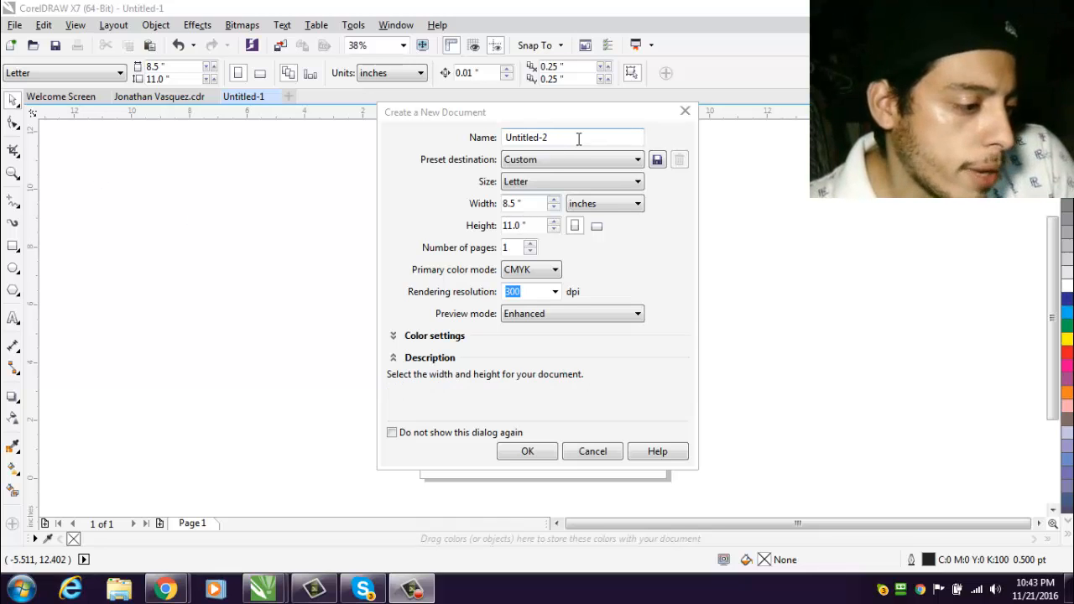
pyautogui.write('T')
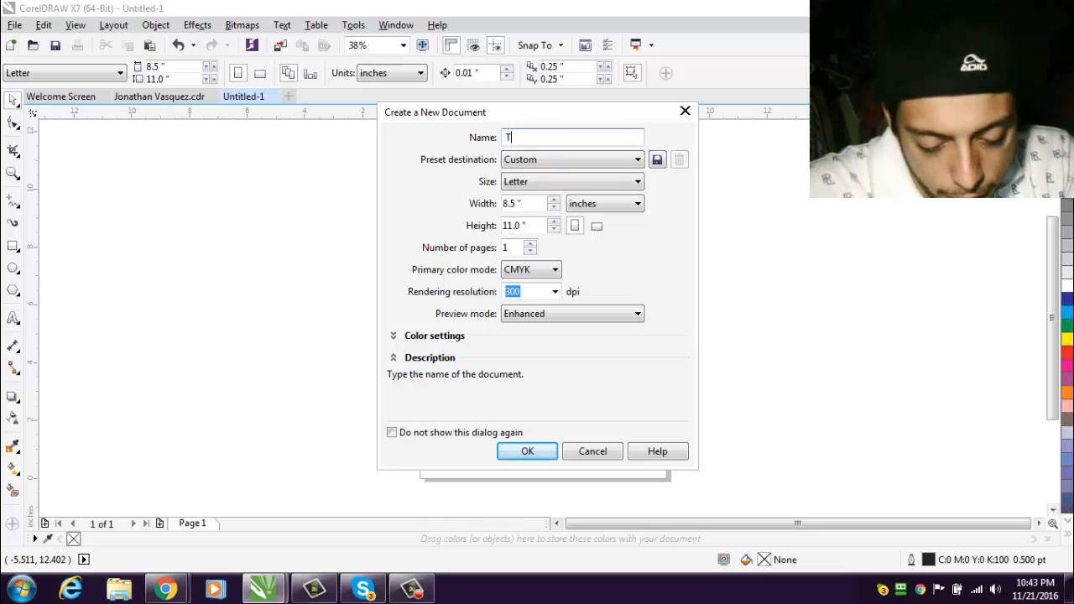
pyautogui.write('EST')
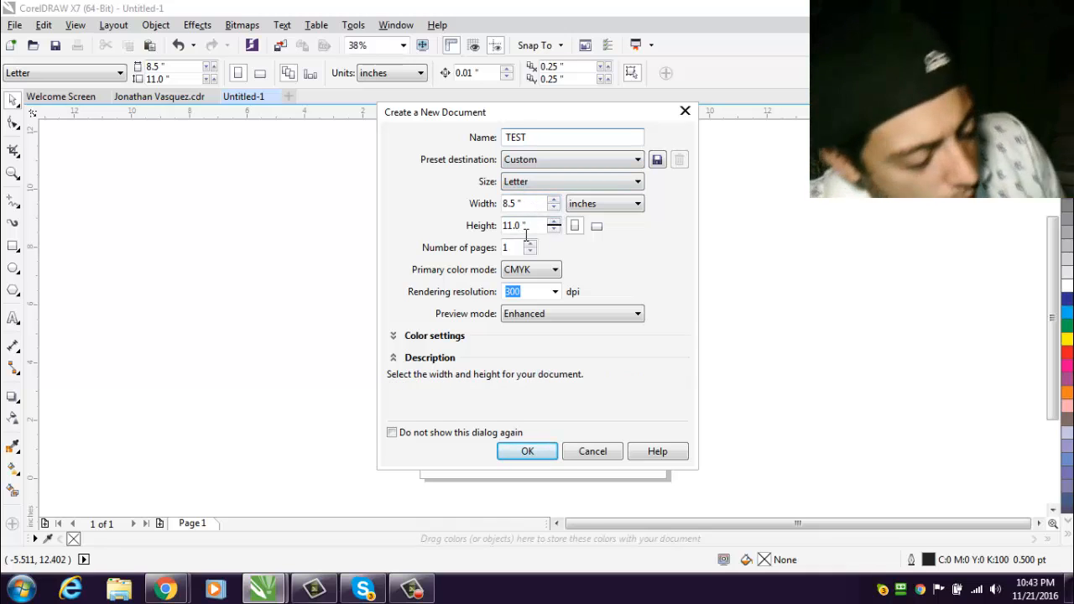
pyautogui.moveTo(575, 226)
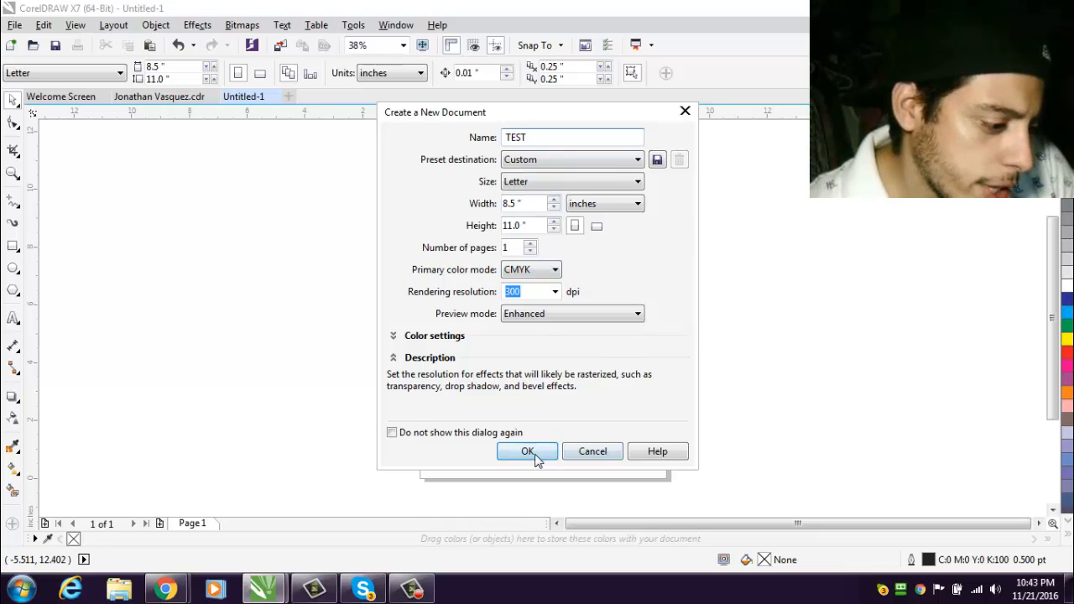
pyautogui.click(527, 451)
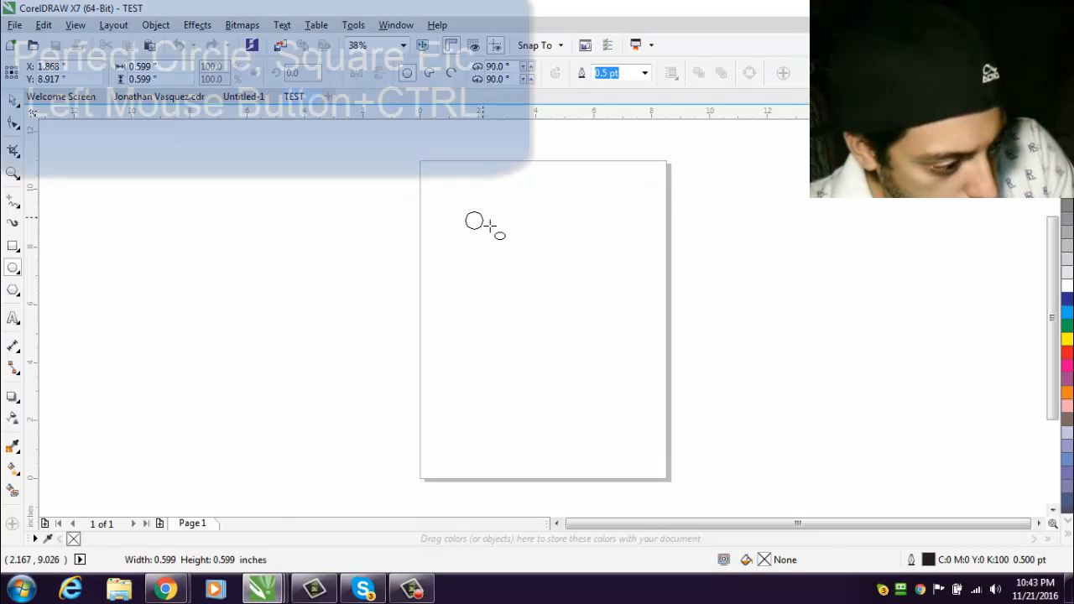
# Draw a large perfect circle, about six inches wide, in the page's upper area
pyautogui.moveTo(474, 223); pyautogui.dragTo(515, 262)
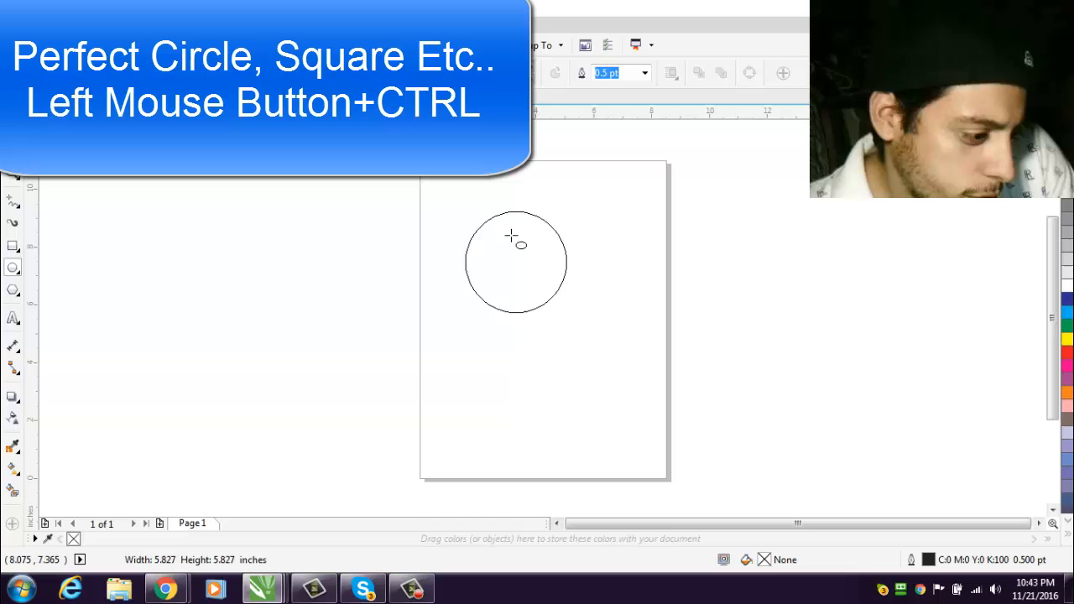
pyautogui.moveTo(512, 237); pyautogui.dragTo(625, 325)
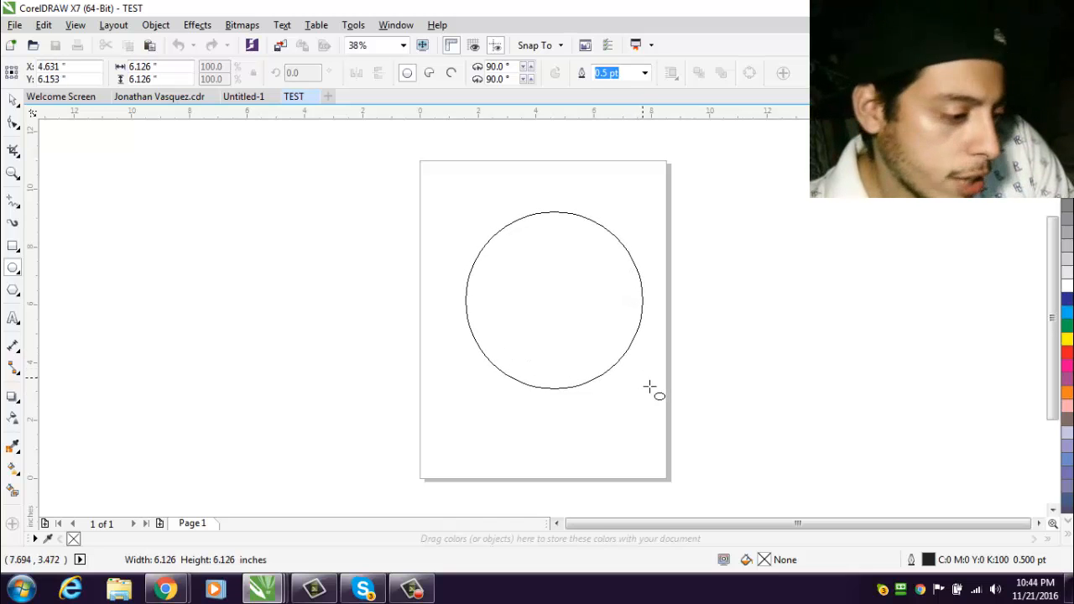
pyautogui.click(553, 302)
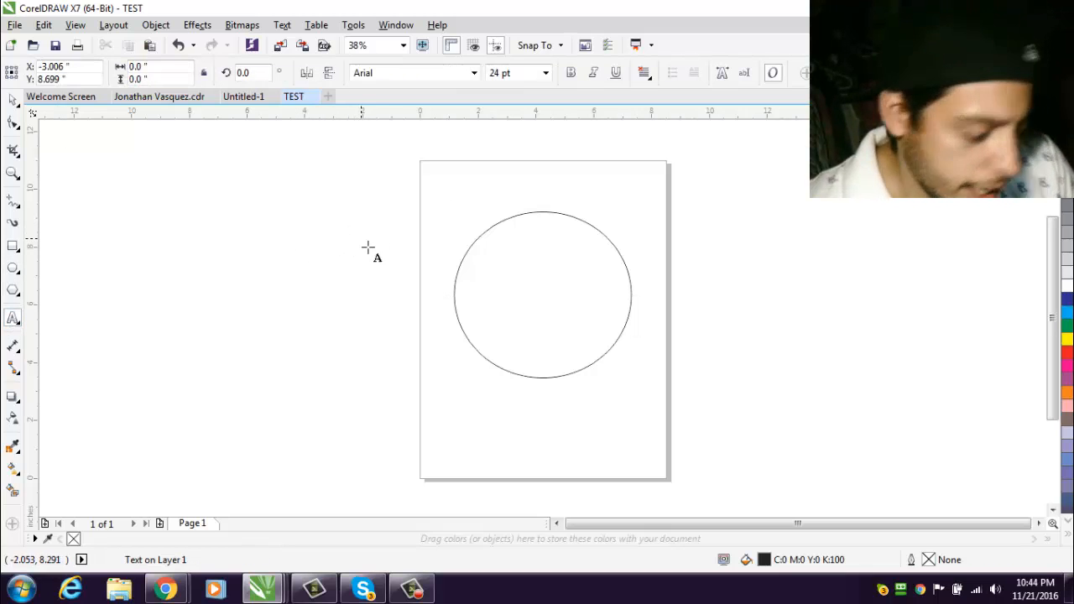
# Type 'Start Today!' near the circle's top, enlarged to about 62 pt and coloured purple
pyautogui.write('Start Toda')
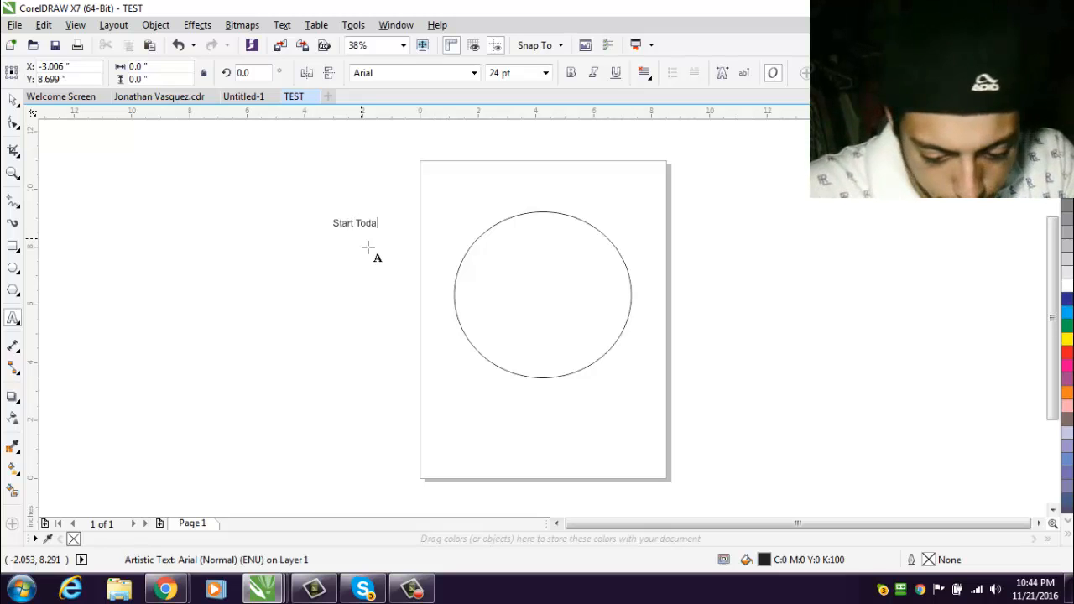
pyautogui.write('y!')
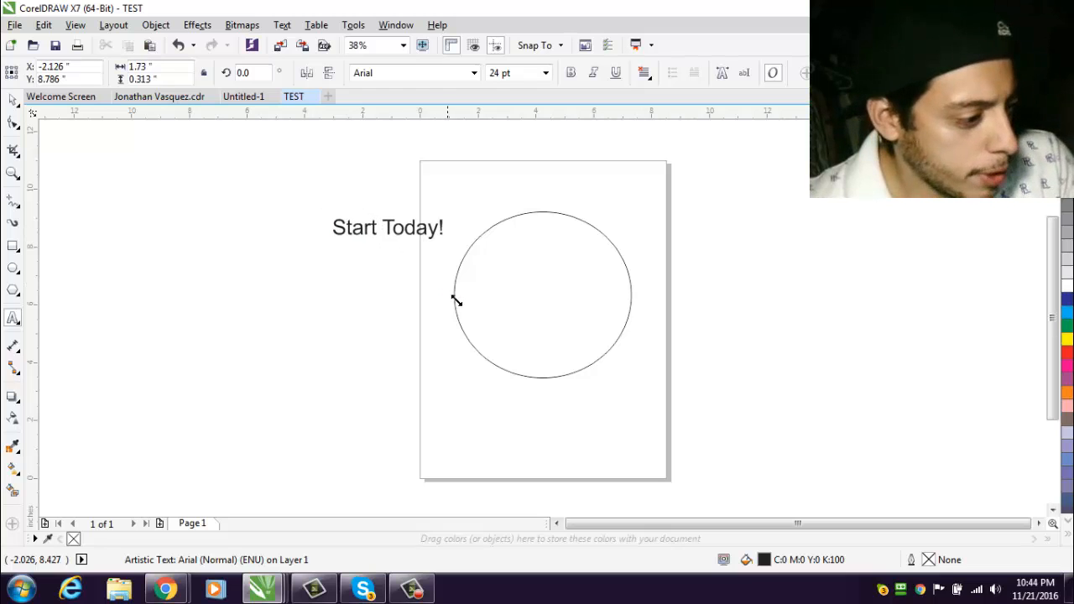
pyautogui.click(411, 228)
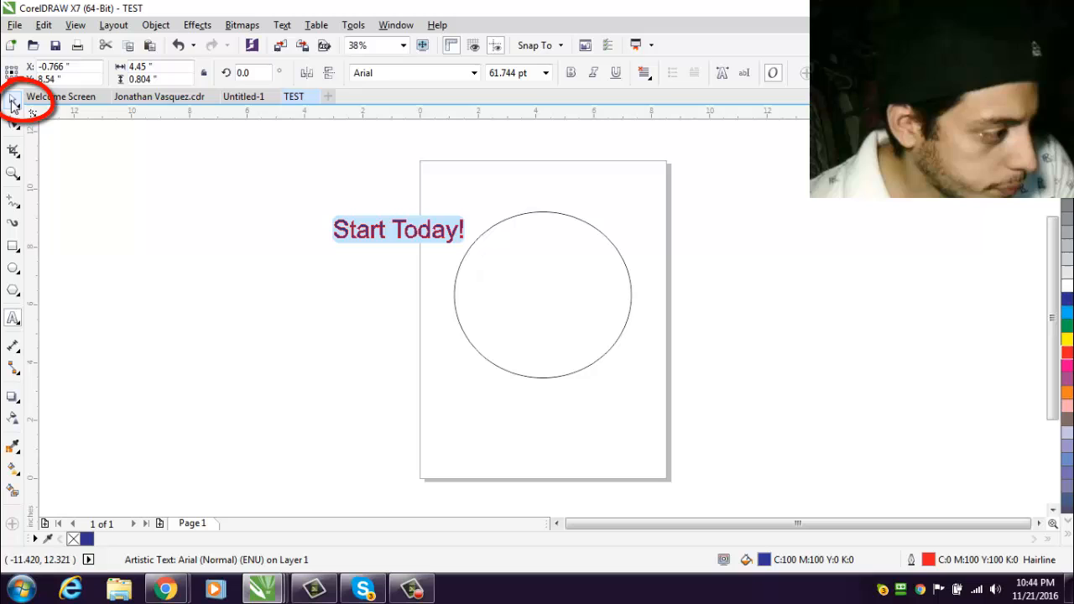
pyautogui.click(398, 229)
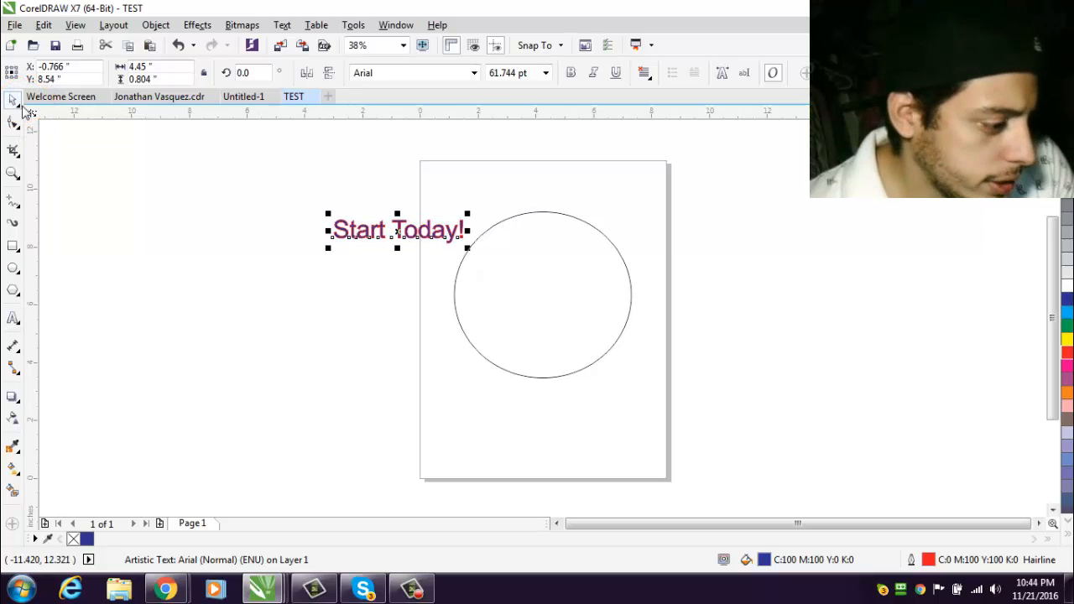
pyautogui.click(508, 344)
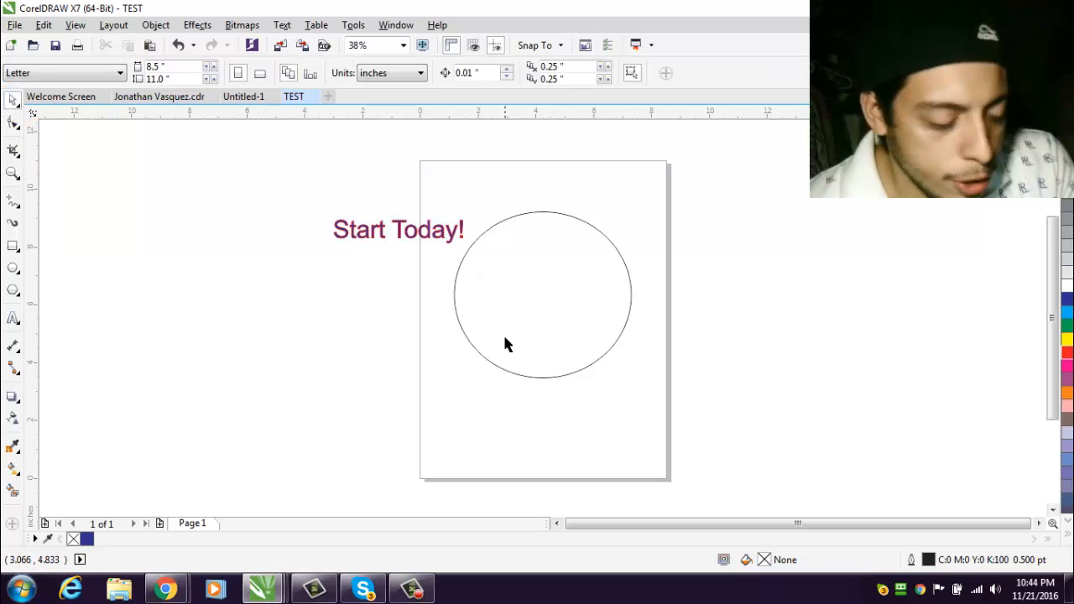
pyautogui.click(543, 294)
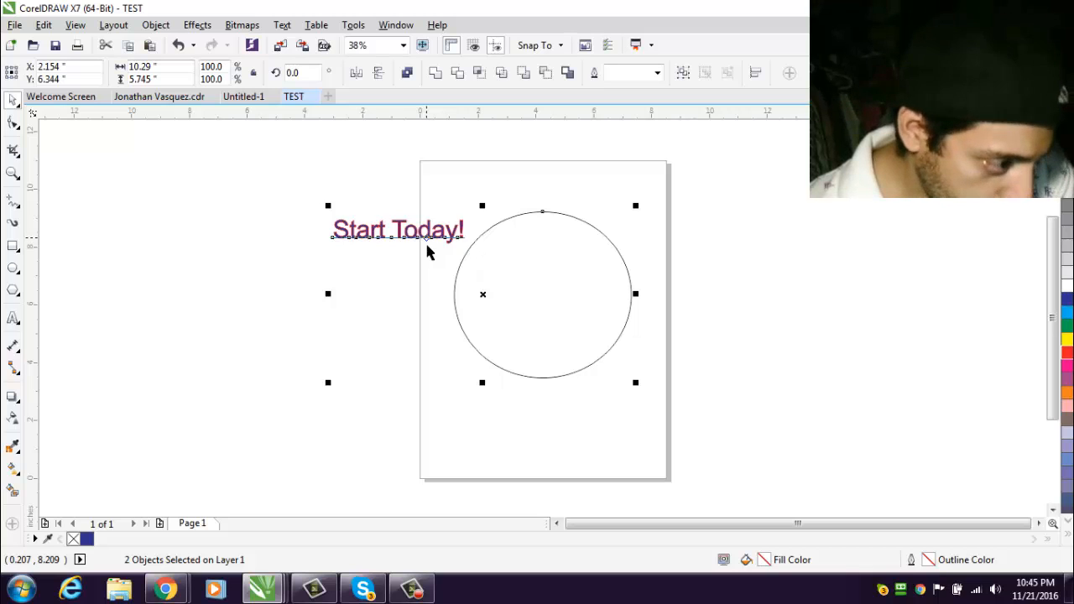
# Fit 'Start Today!' along the circle, remove the circle, and enlarge the text to about 97 pt
pyautogui.click(282, 25)
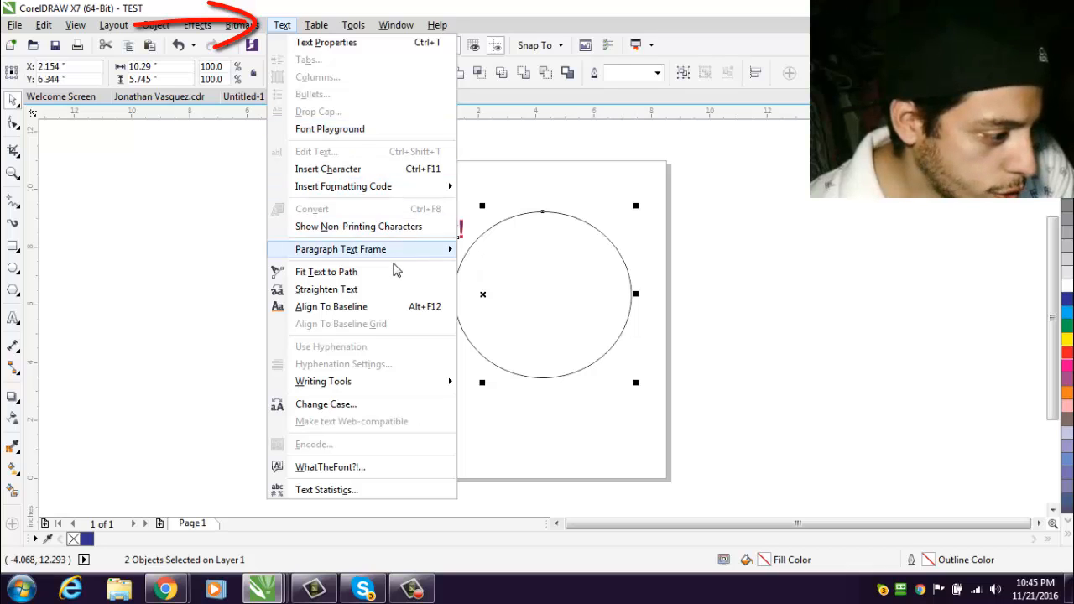
pyautogui.moveTo(327, 271)
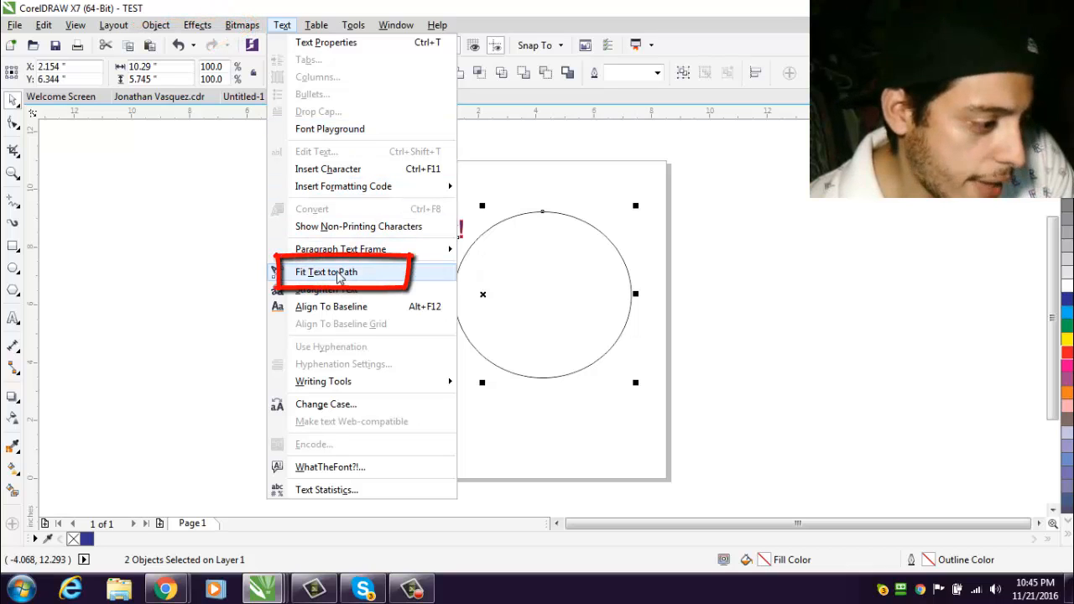
pyautogui.click(326, 271)
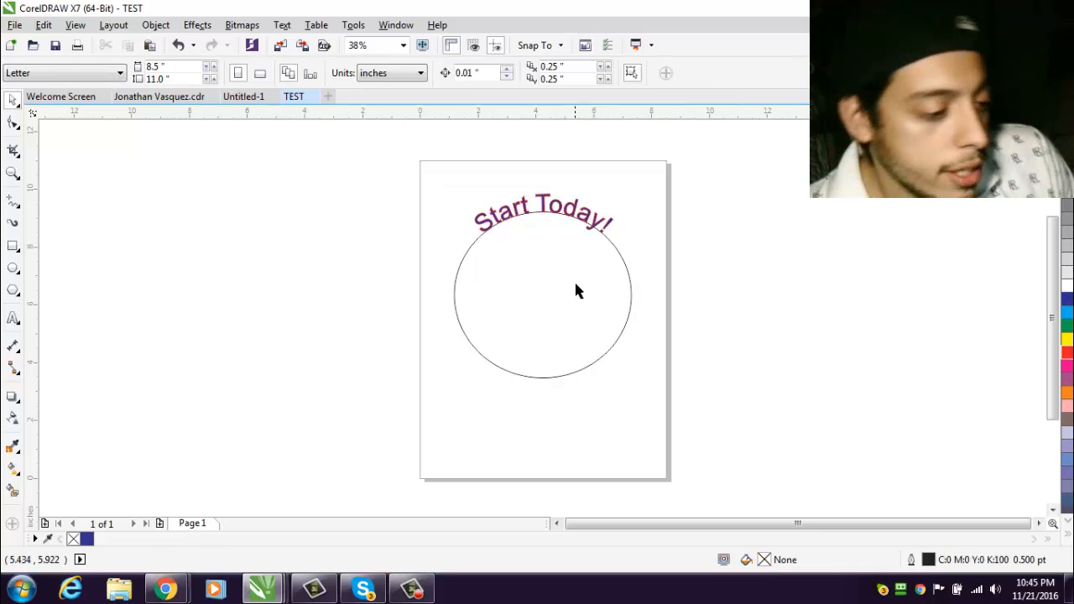
pyautogui.click(543, 208)
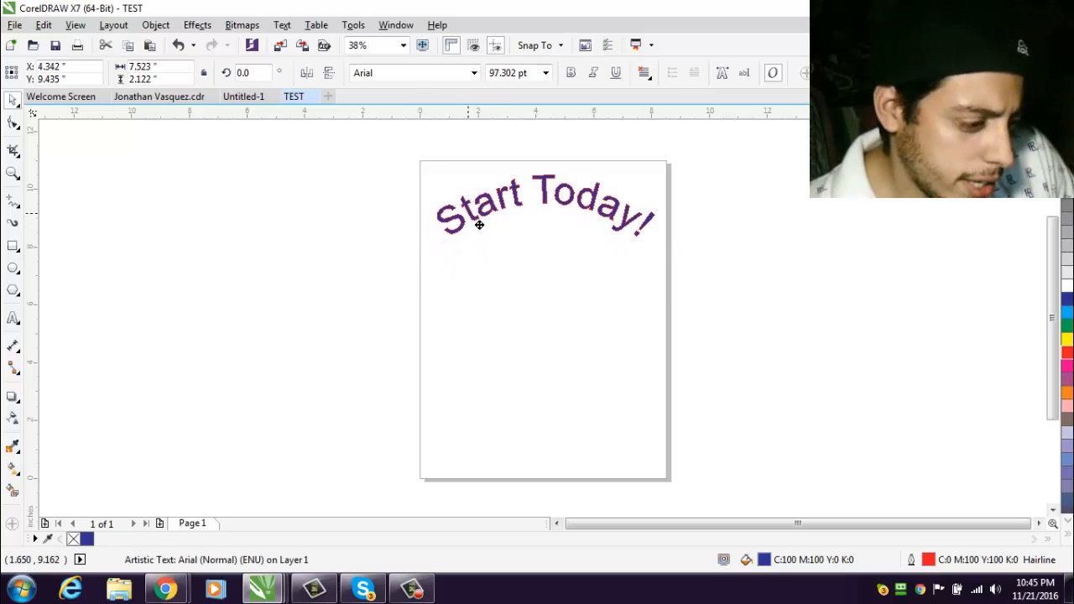
pyautogui.click(546, 206)
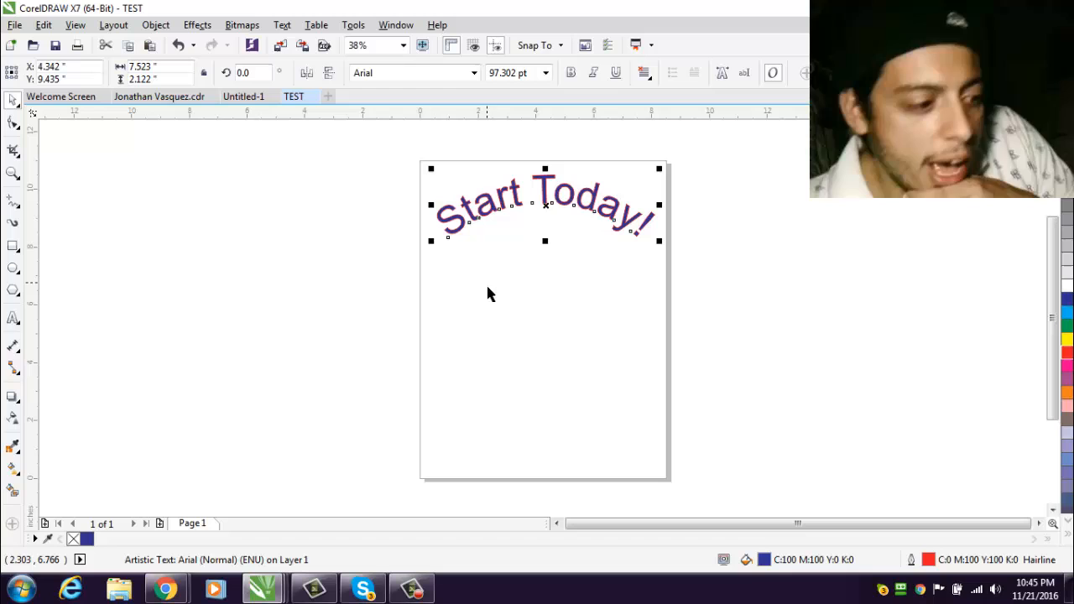
pyautogui.moveTo(13, 246)
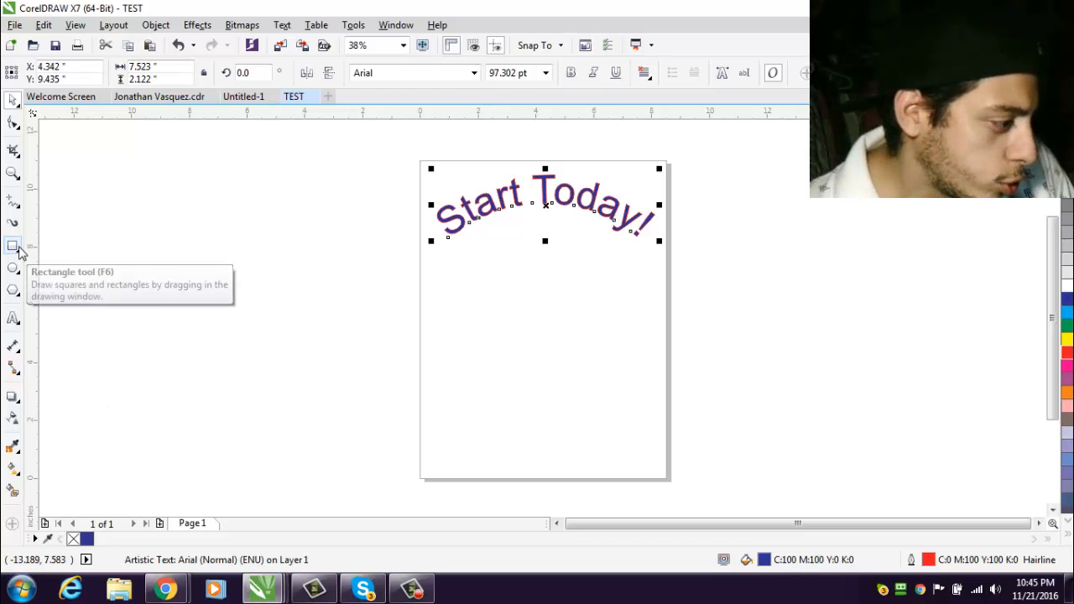
pyautogui.moveTo(36, 186)
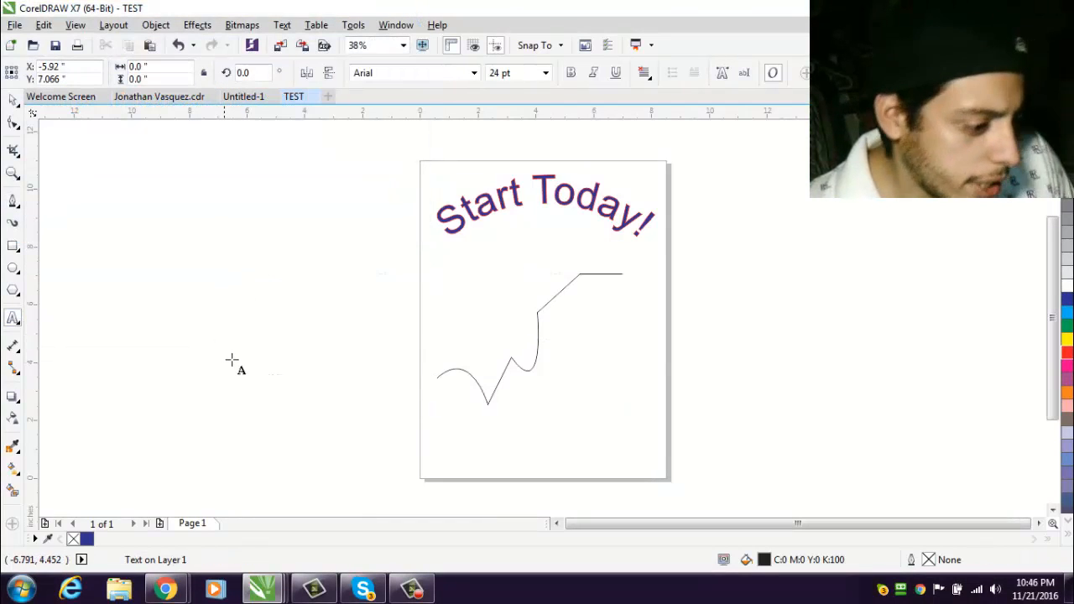
# Type 'Hello Please Subscribe today' beside the freehand wavy line
pyautogui.write('H')
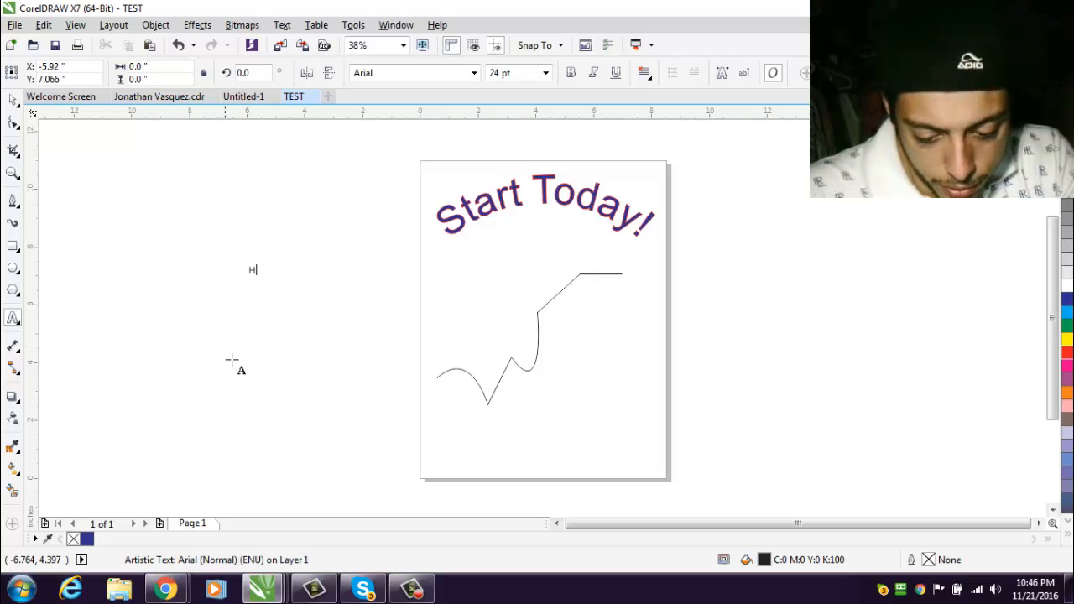
pyautogui.write('ello Please Su')
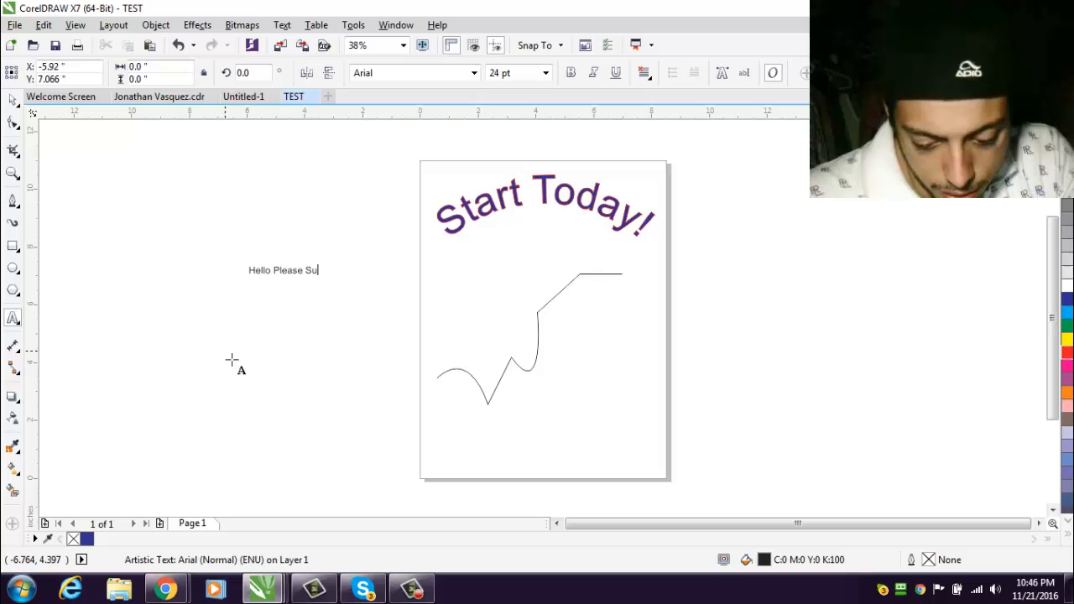
pyautogui.write('bscribe tod')
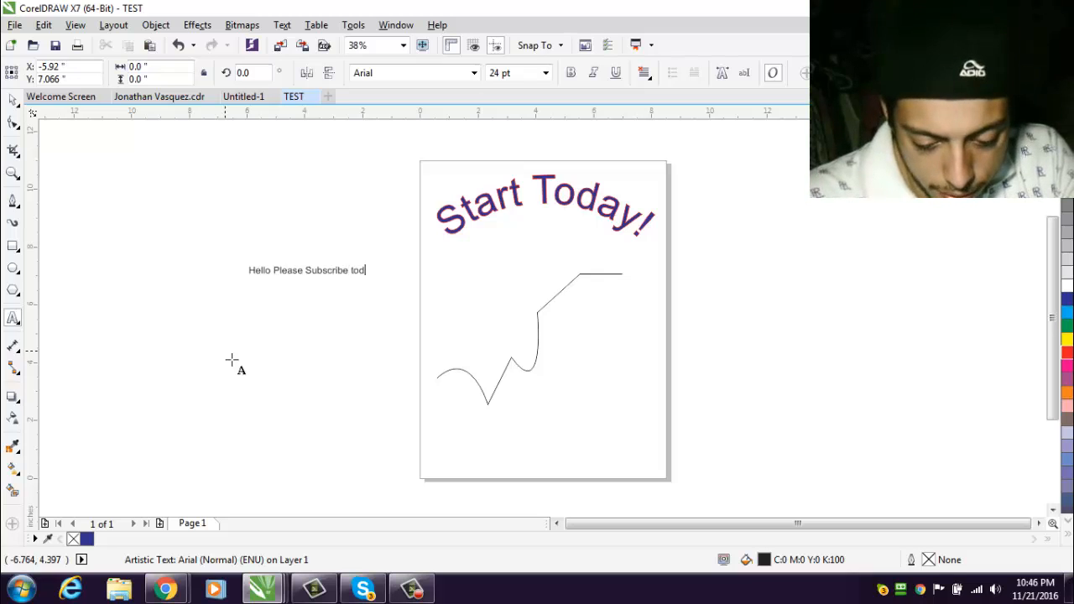
pyautogui.write('ay')
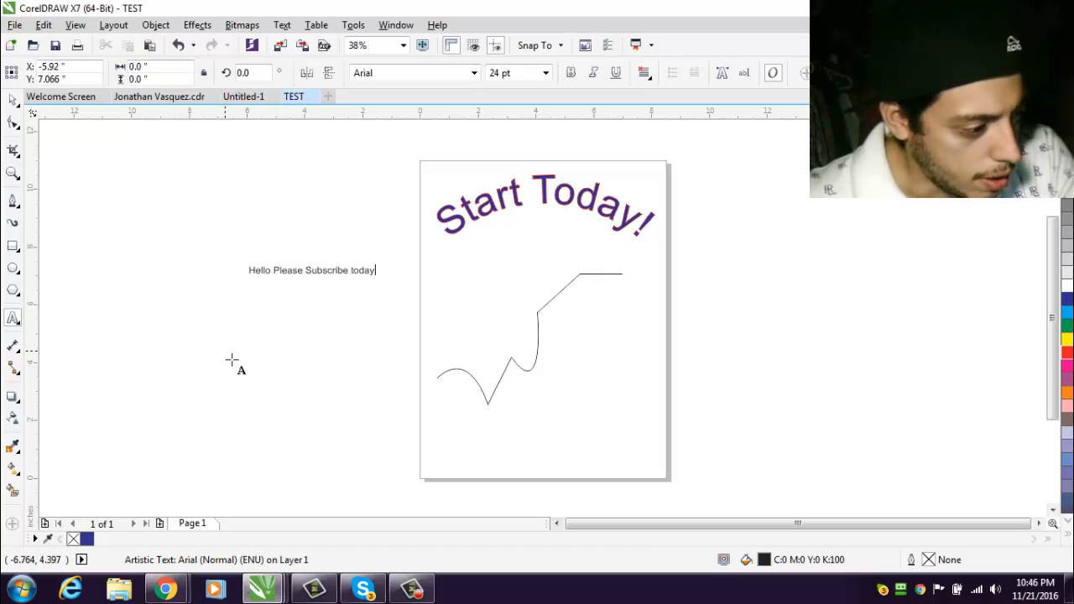
pyautogui.click(312, 269)
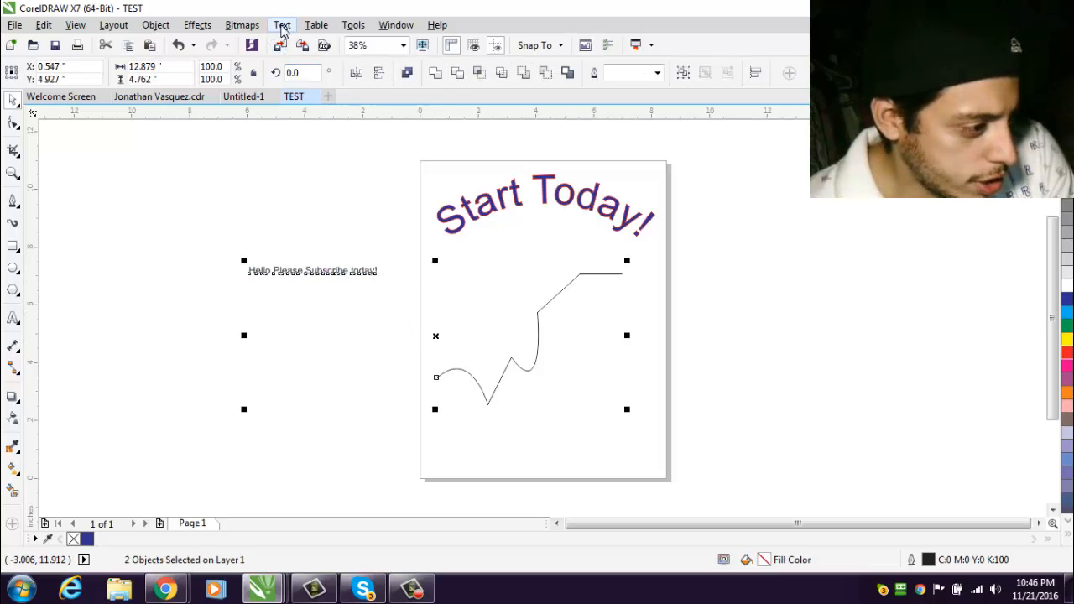
# Fit 'Hello Please Subscribe today' to the wavy line, enlarged to about 90 pt and widely spaced
pyautogui.click(282, 24)
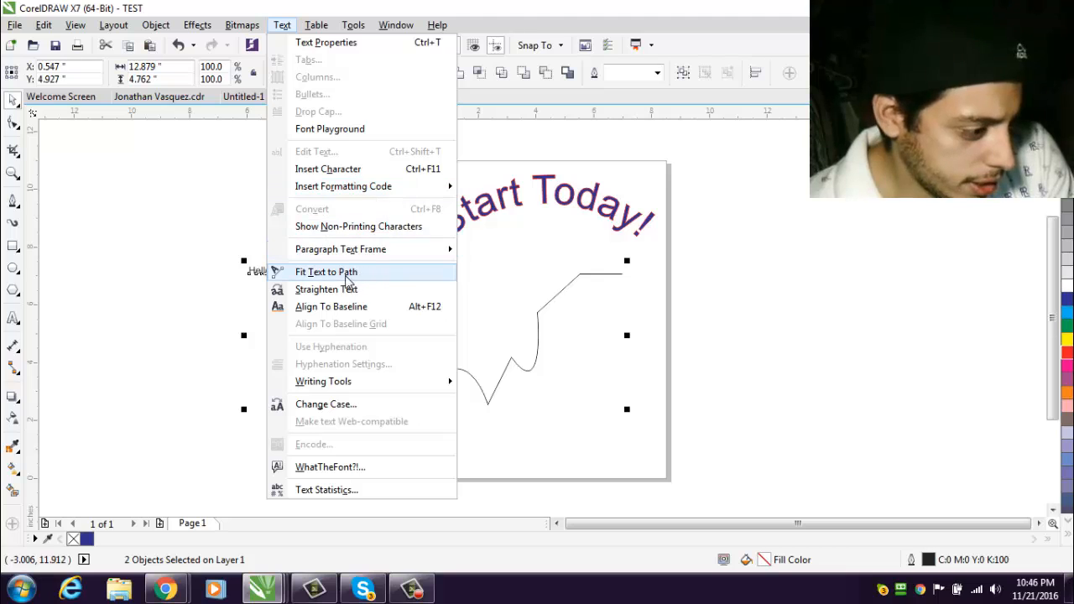
pyautogui.click(327, 271)
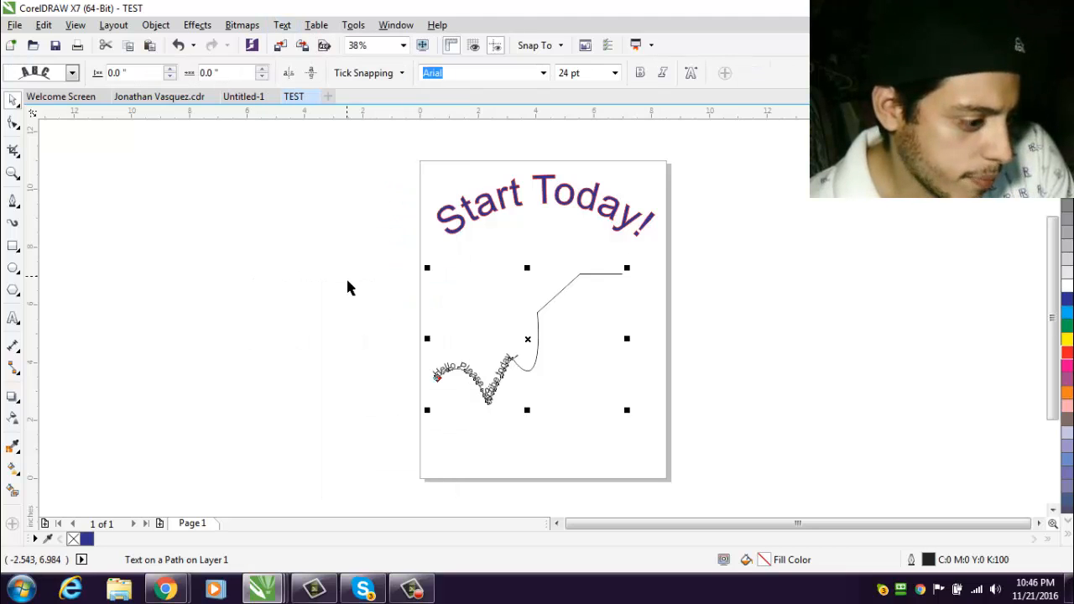
pyautogui.moveTo(562, 327)
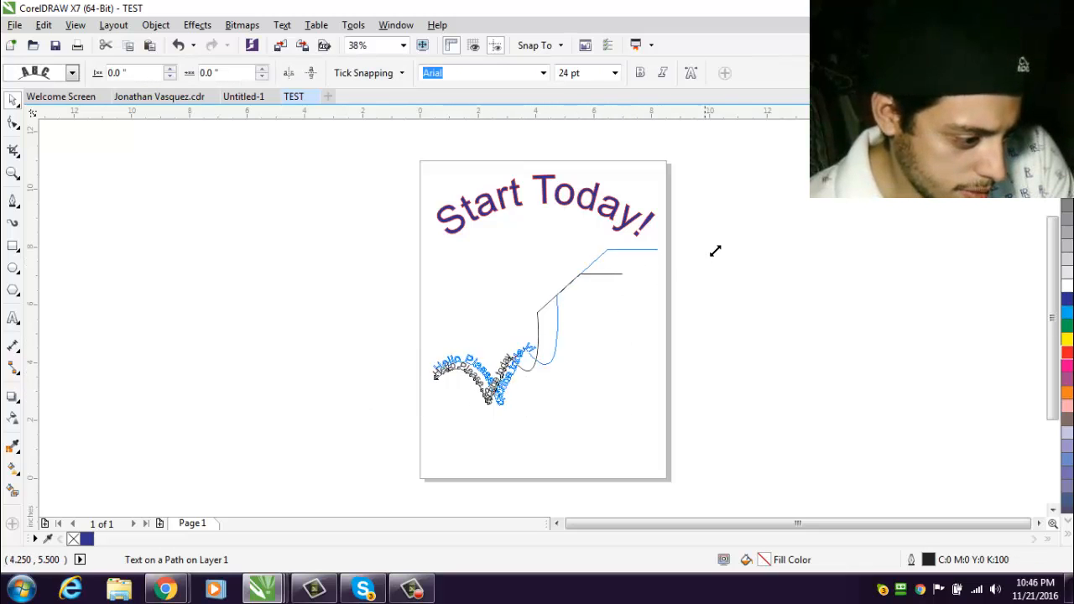
pyautogui.click(494, 362)
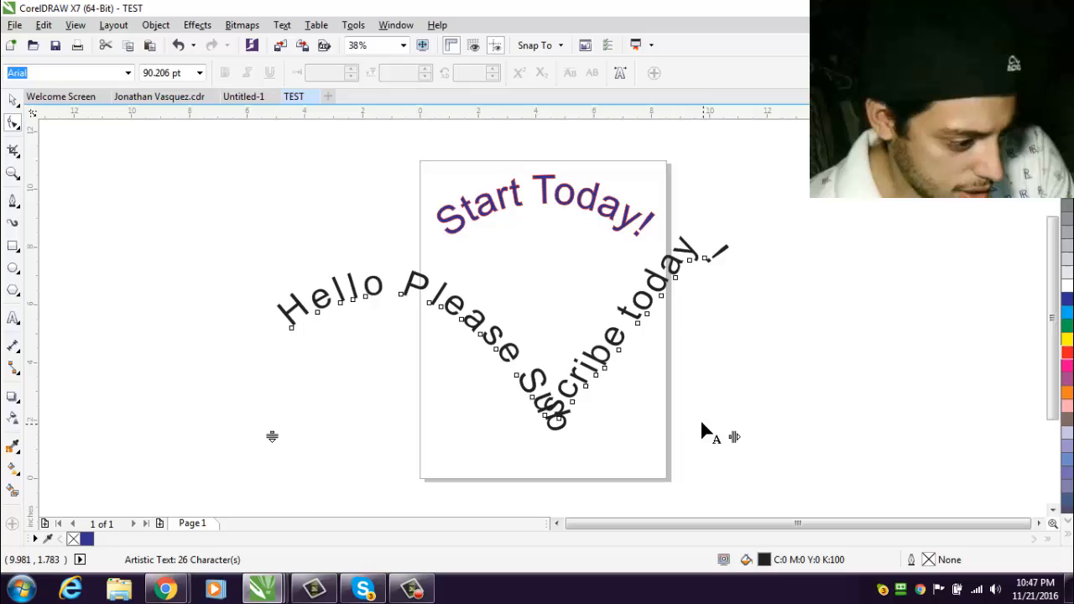
pyautogui.press('Delete')
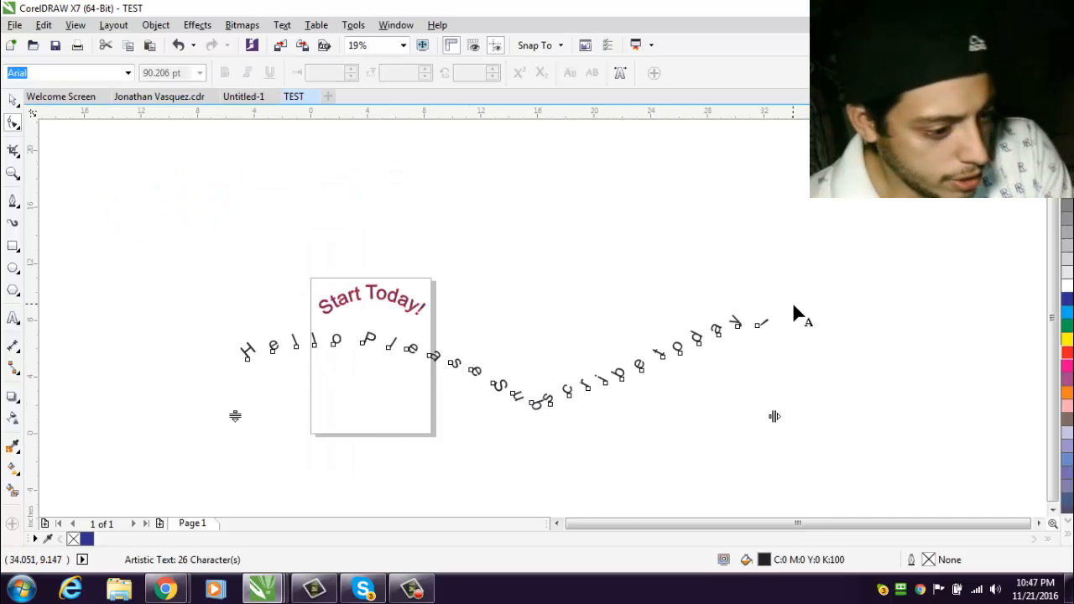
pyautogui.moveTo(675, 386)
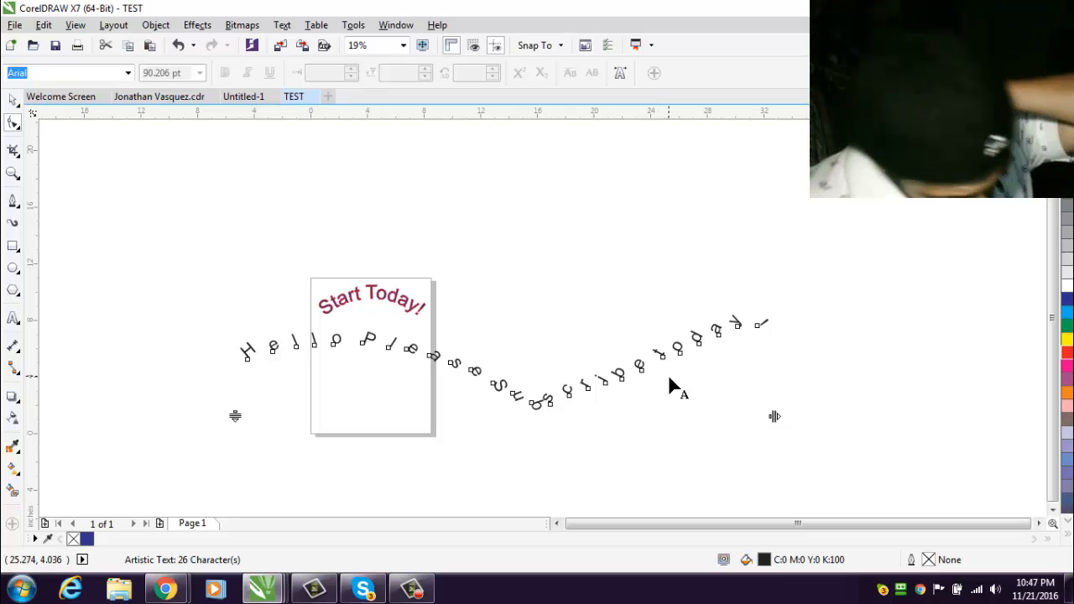